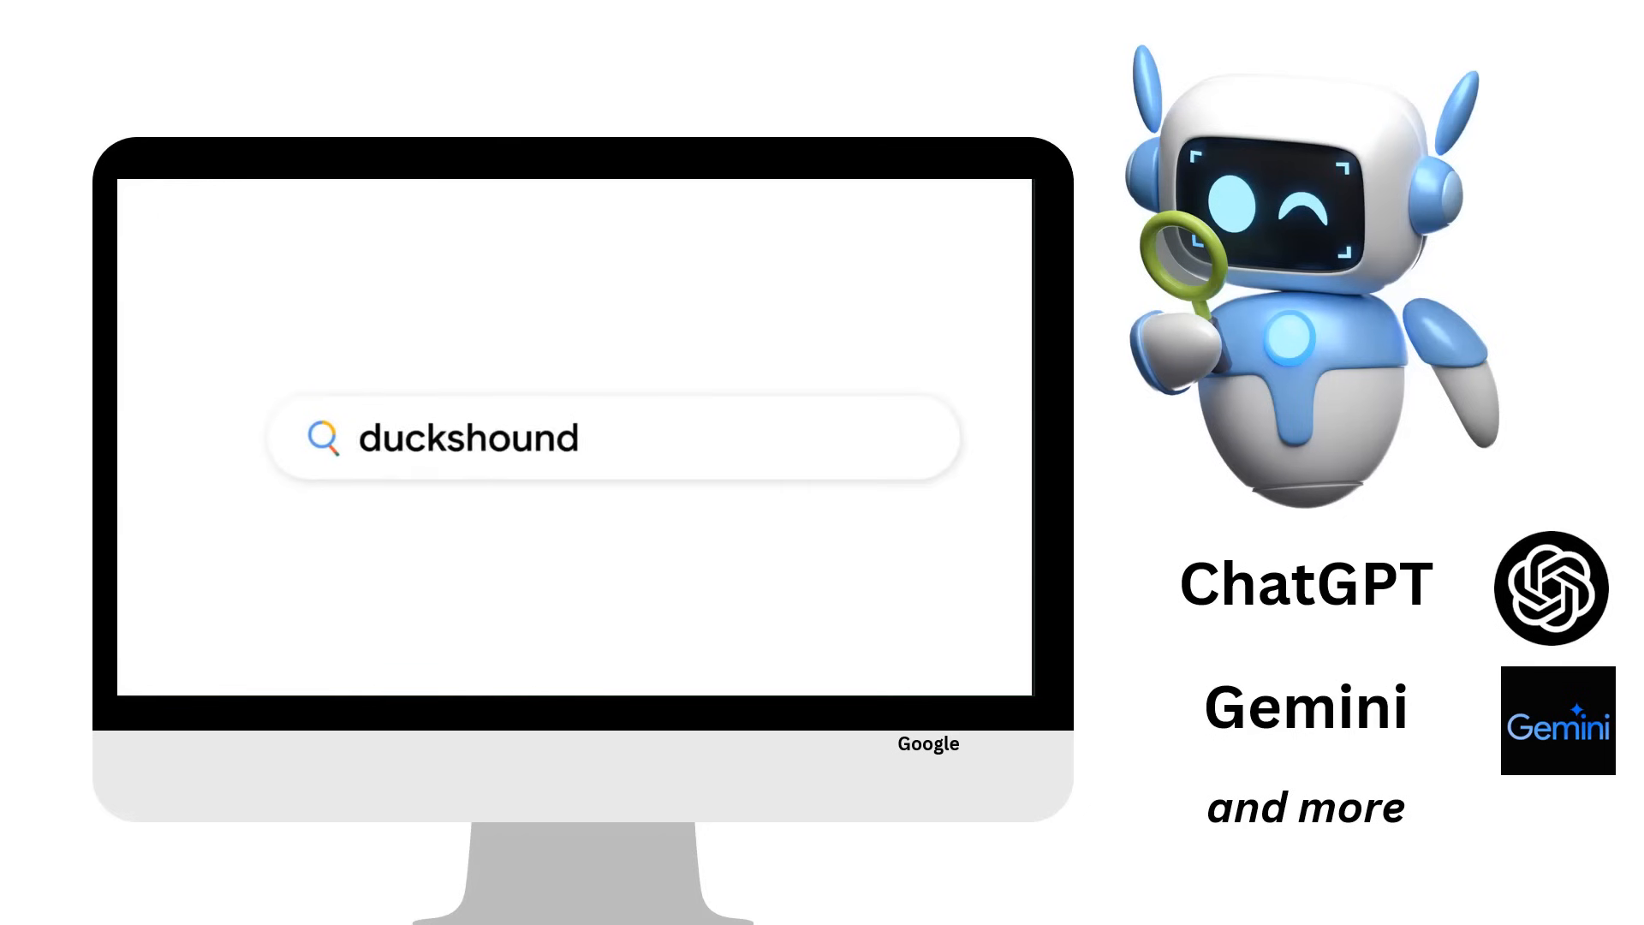
{"action": "key", "text": "Enter"}
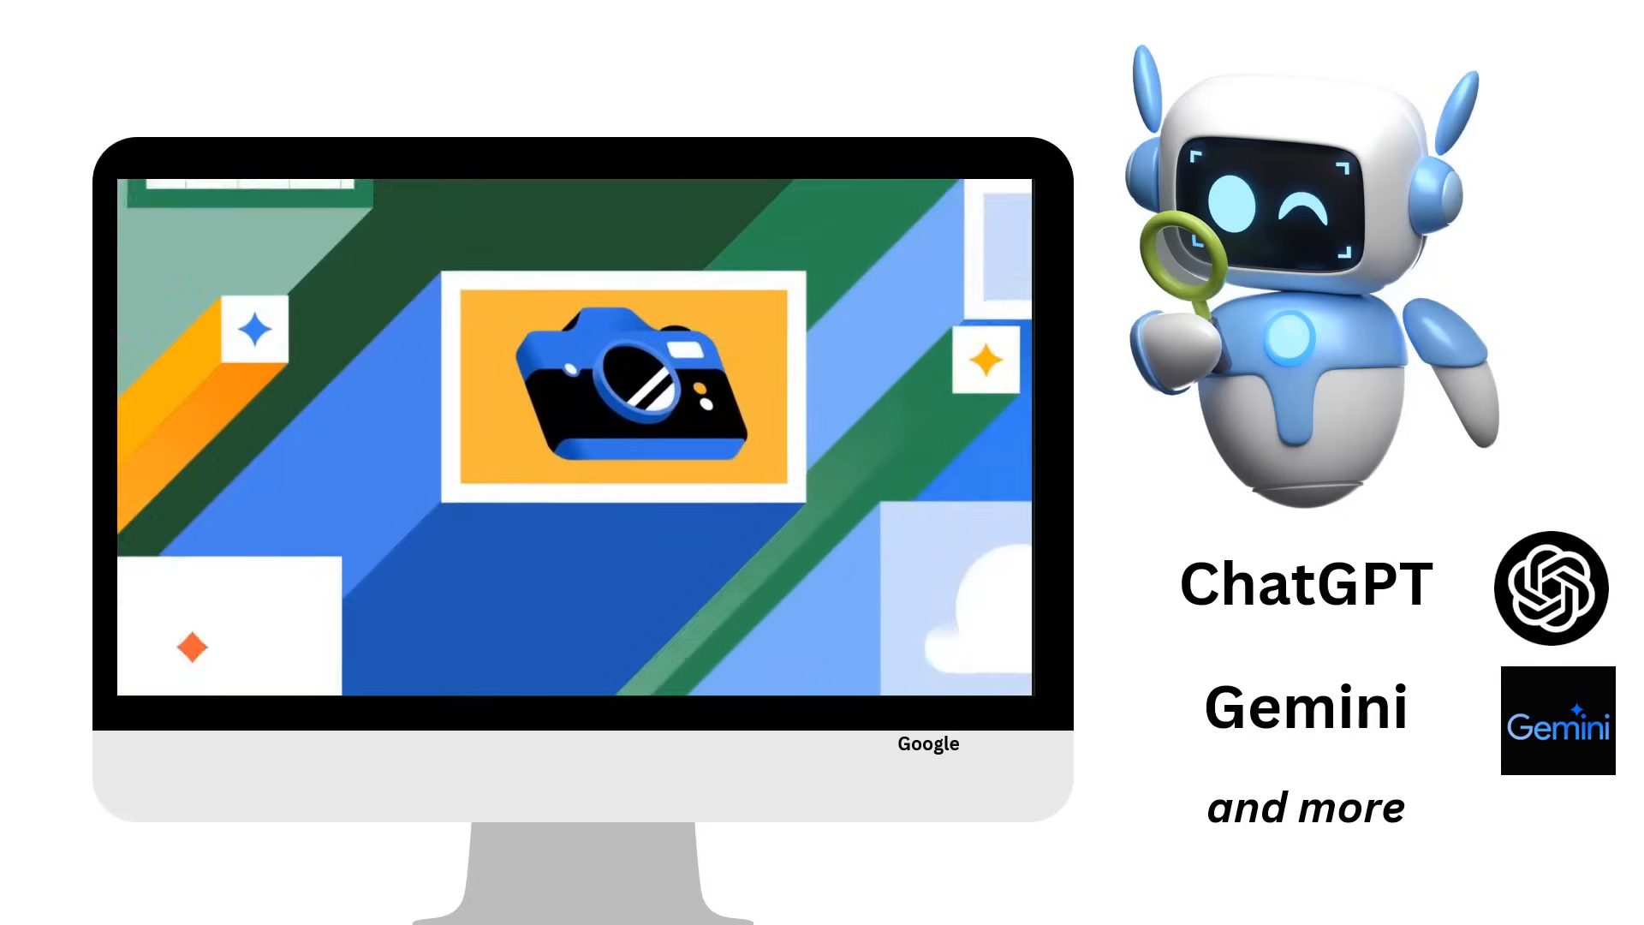
{"action": "type", "text": "Peanut butter and"}
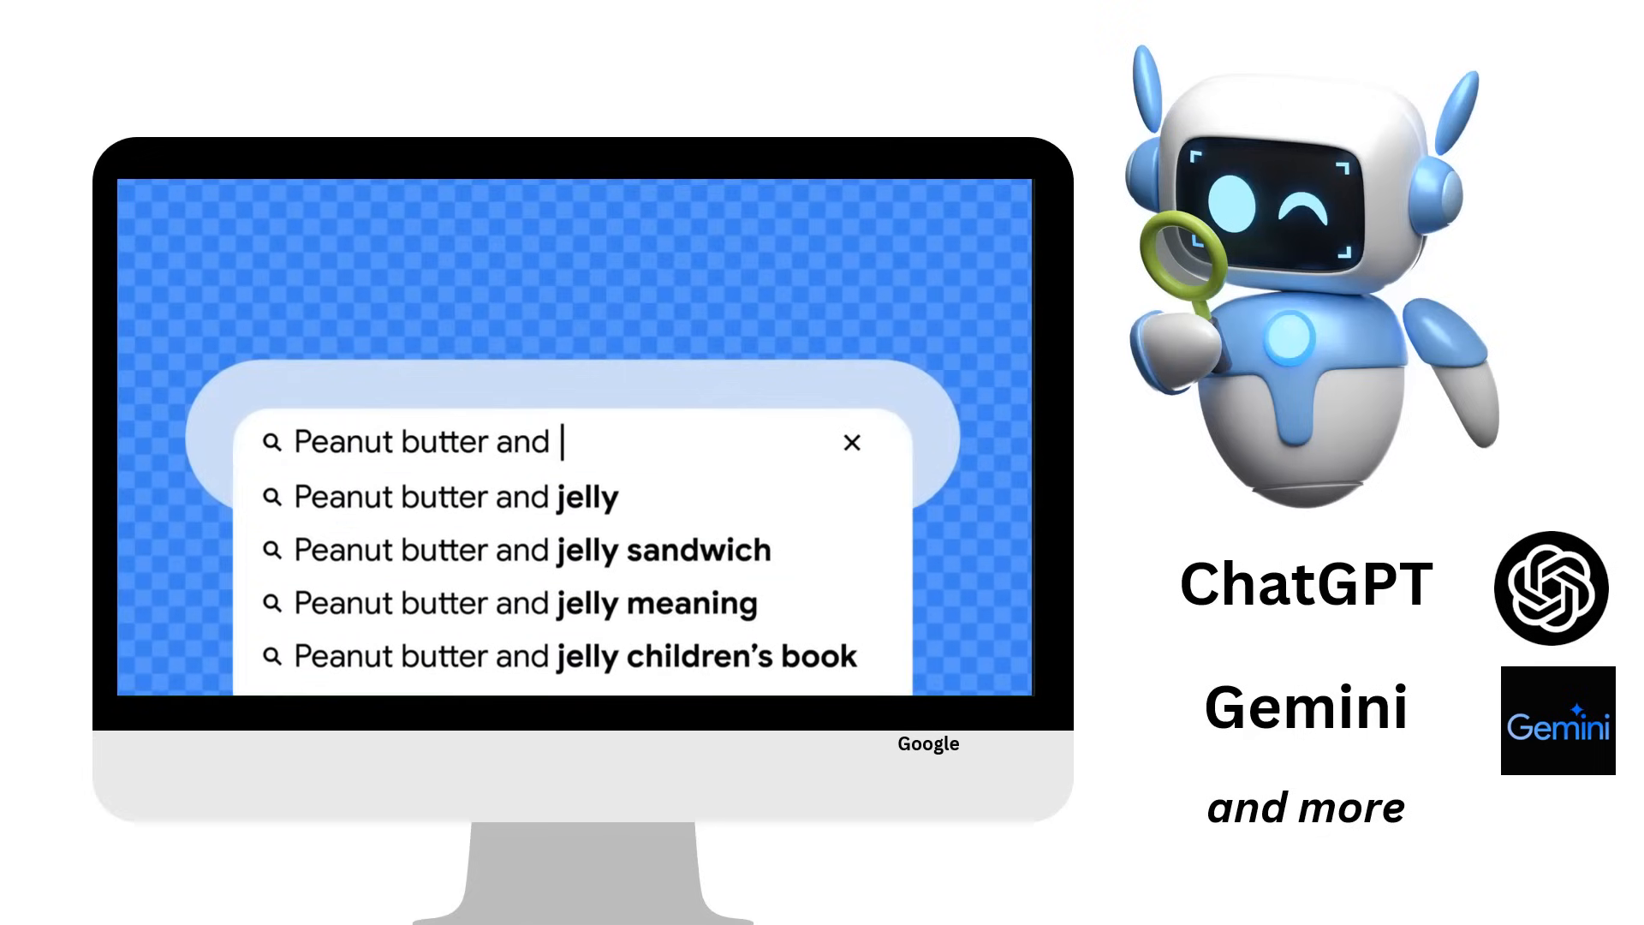